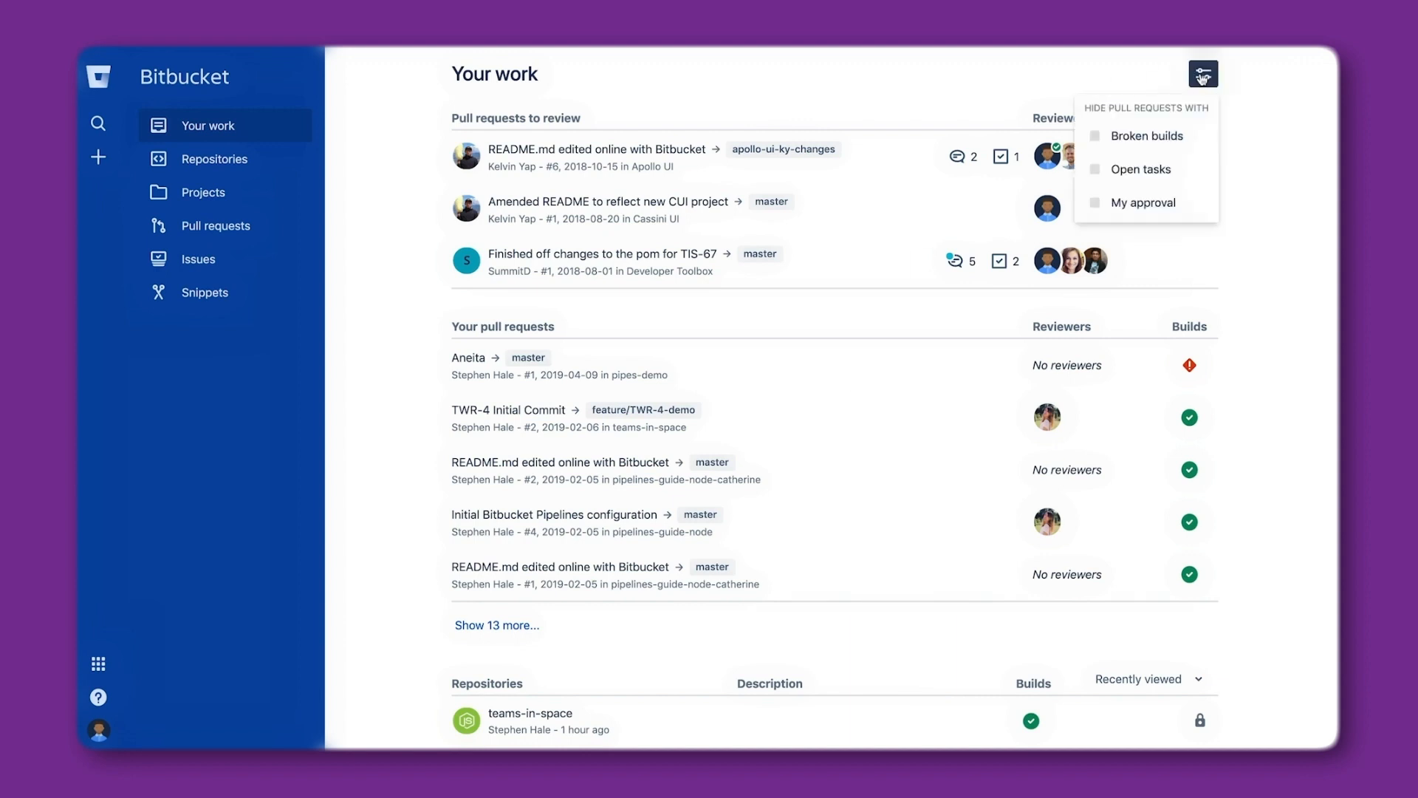
Browse the teams-in-space repository's commits, branches and pull requests from the full repositories list
scroll("down", 3)
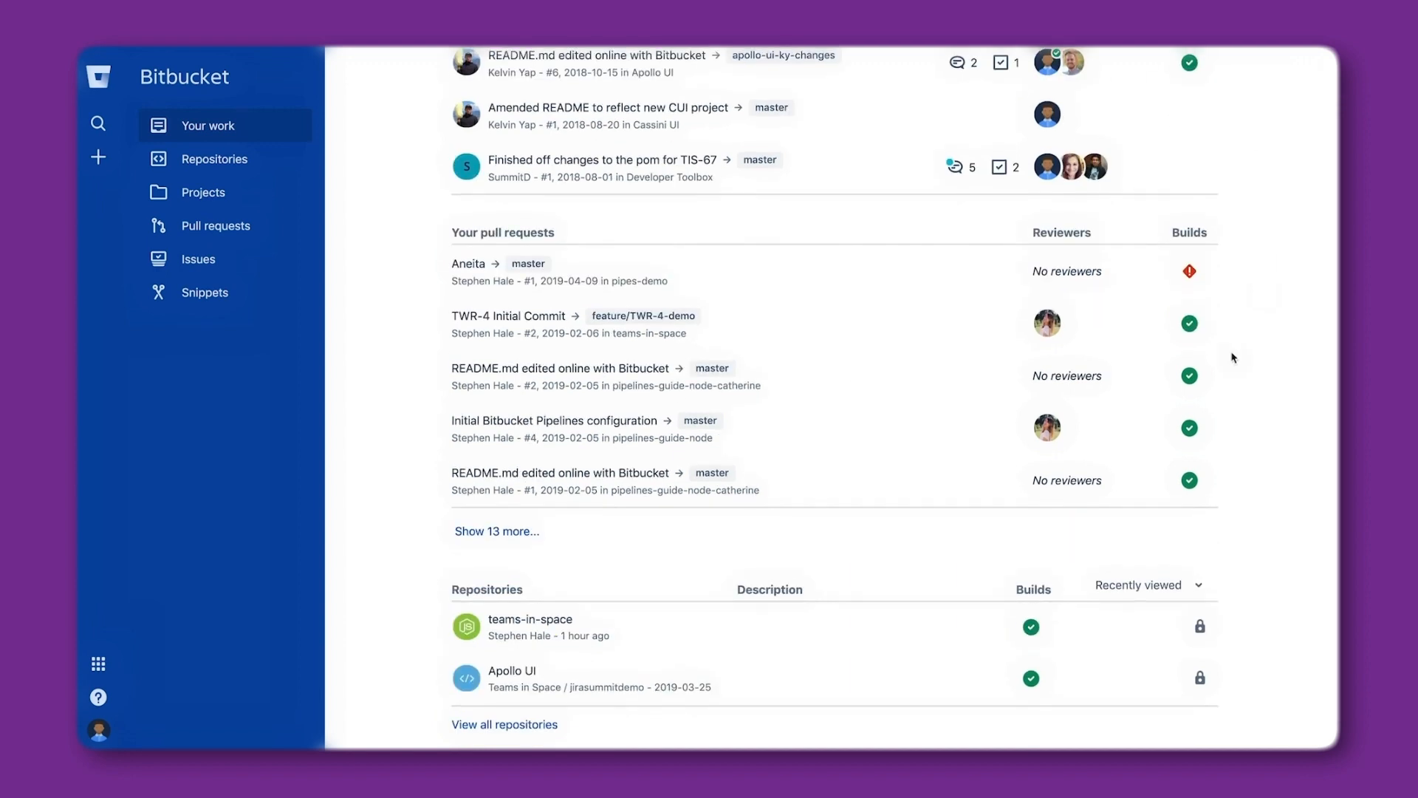
mouse_move(962, 572)
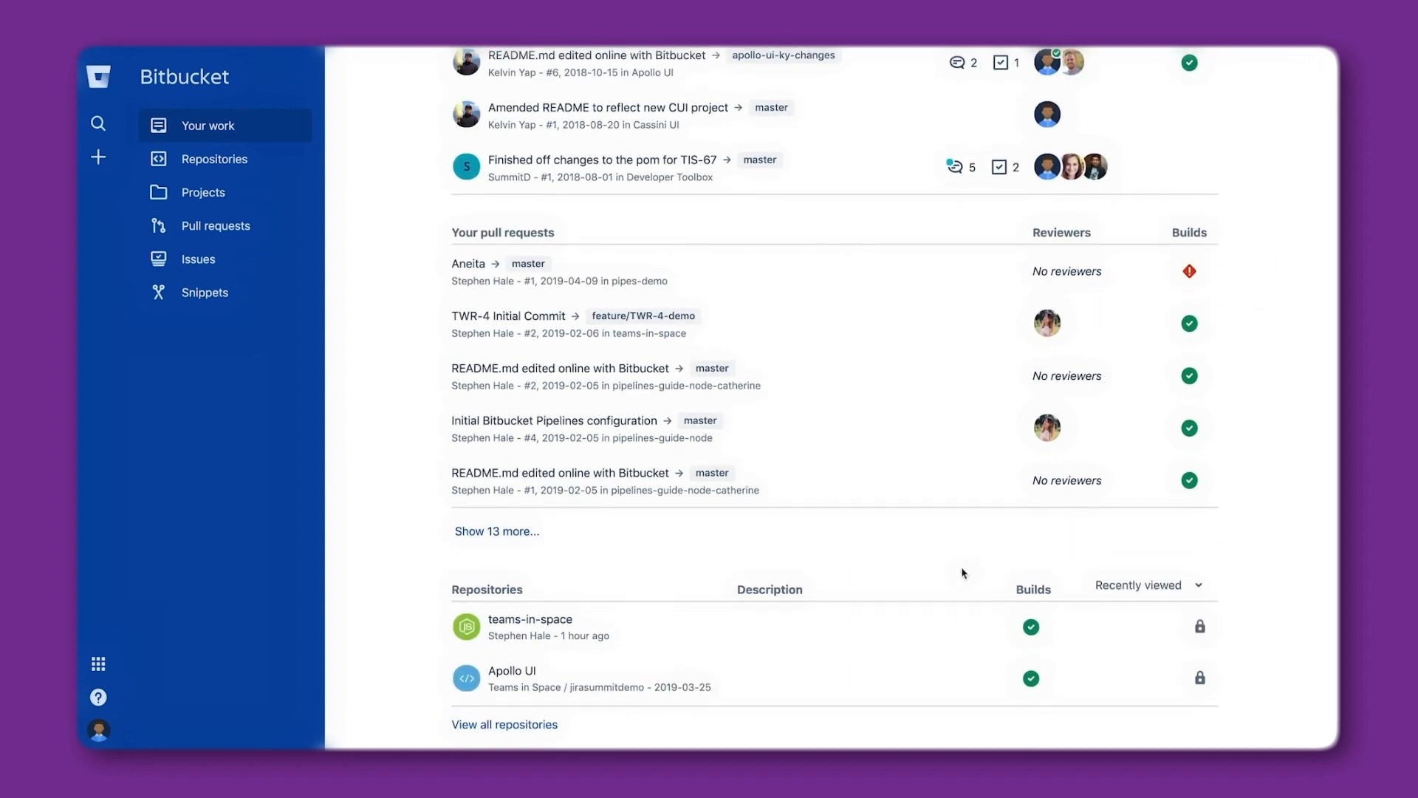
left_click(215, 160)
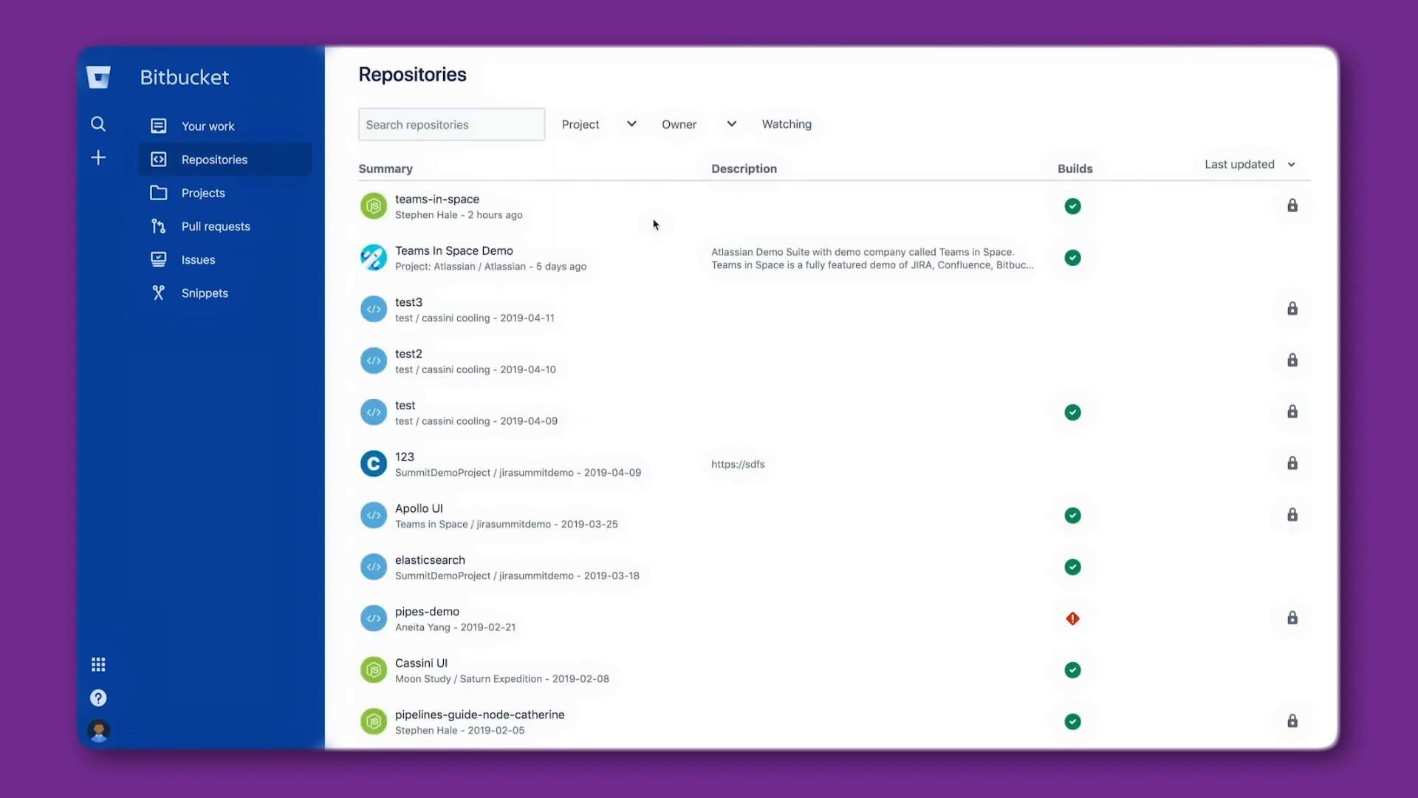
left_click(436, 199)
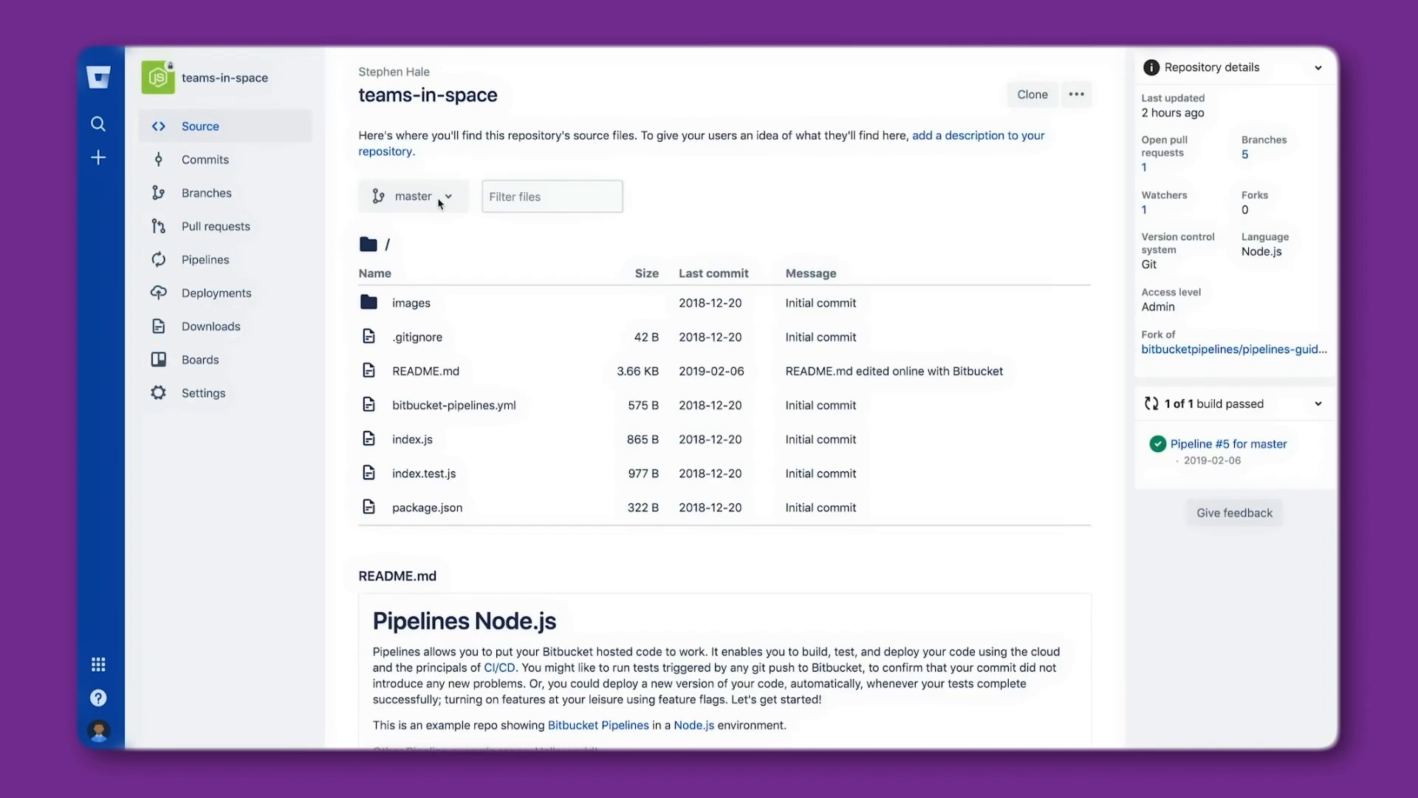
left_click(205, 159)
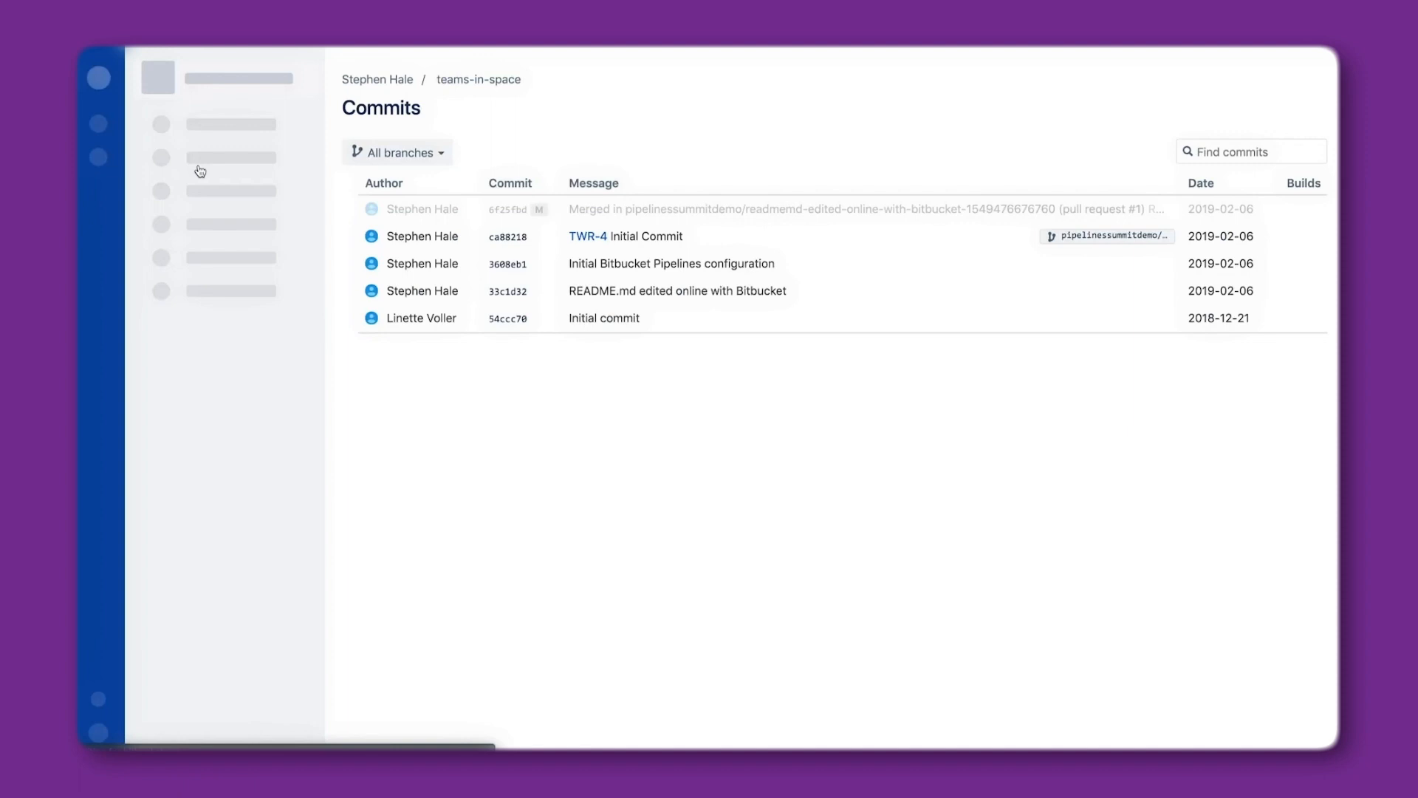
left_click(205, 193)
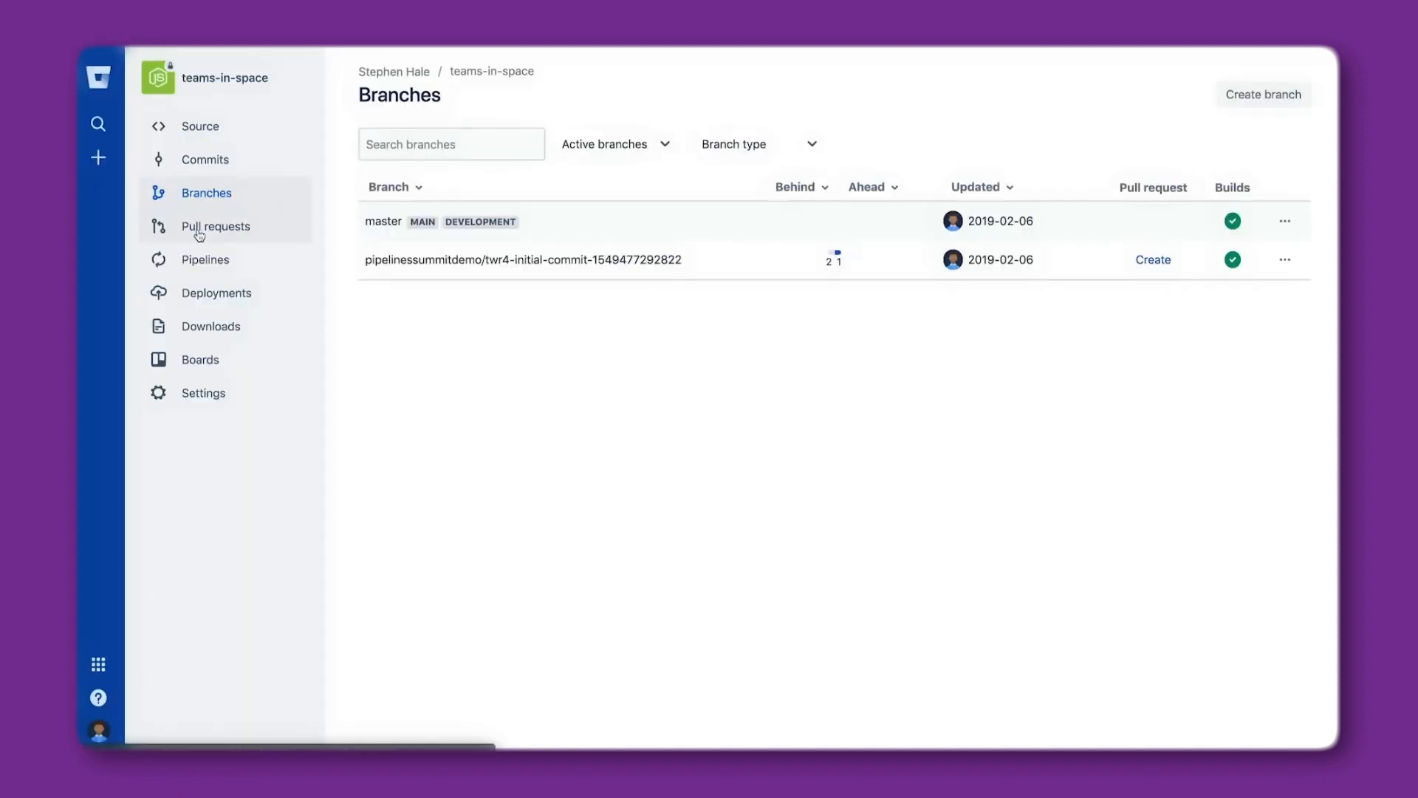
left_click(206, 260)
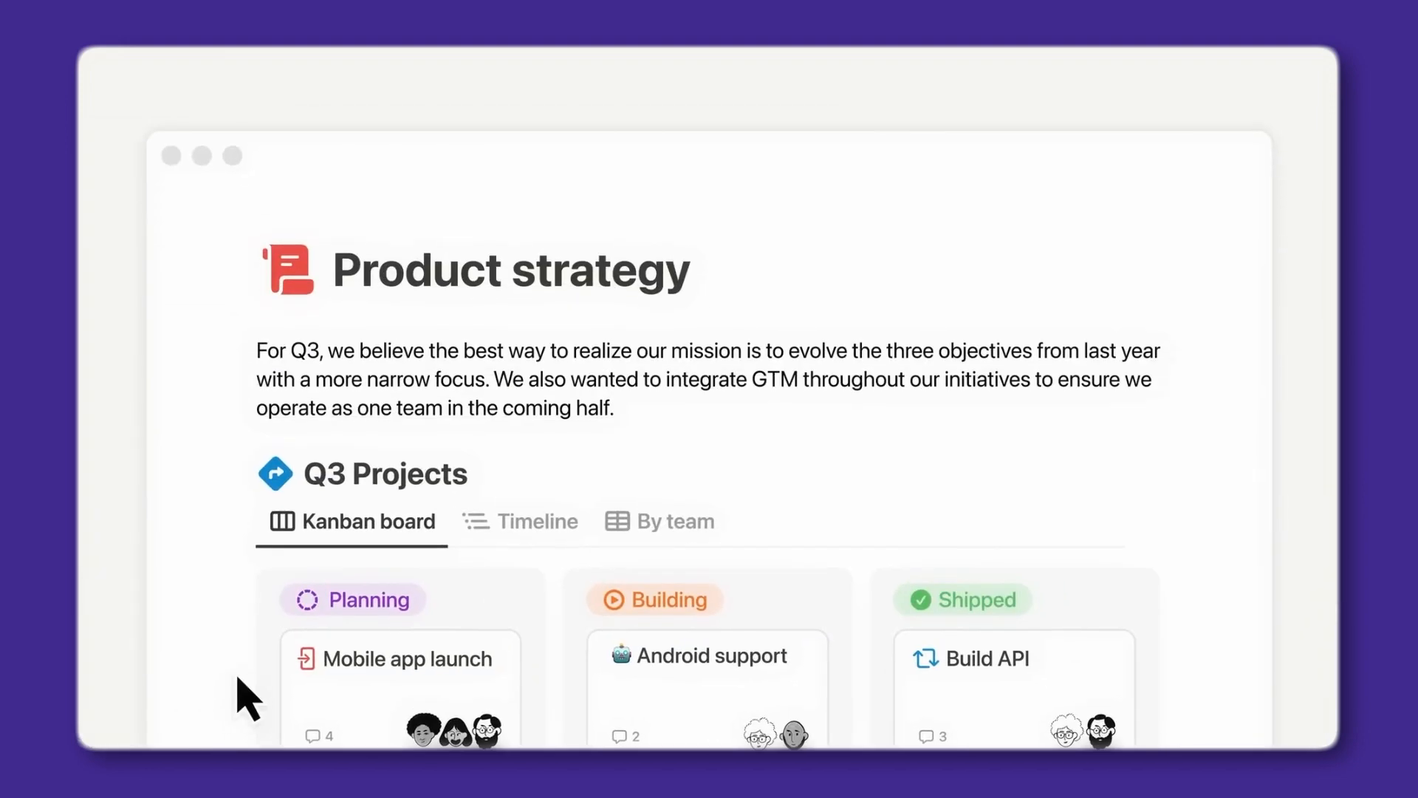
View the Mobile app launch project's Product sprint board, then open the Standup meeting note
left_click(404, 658)
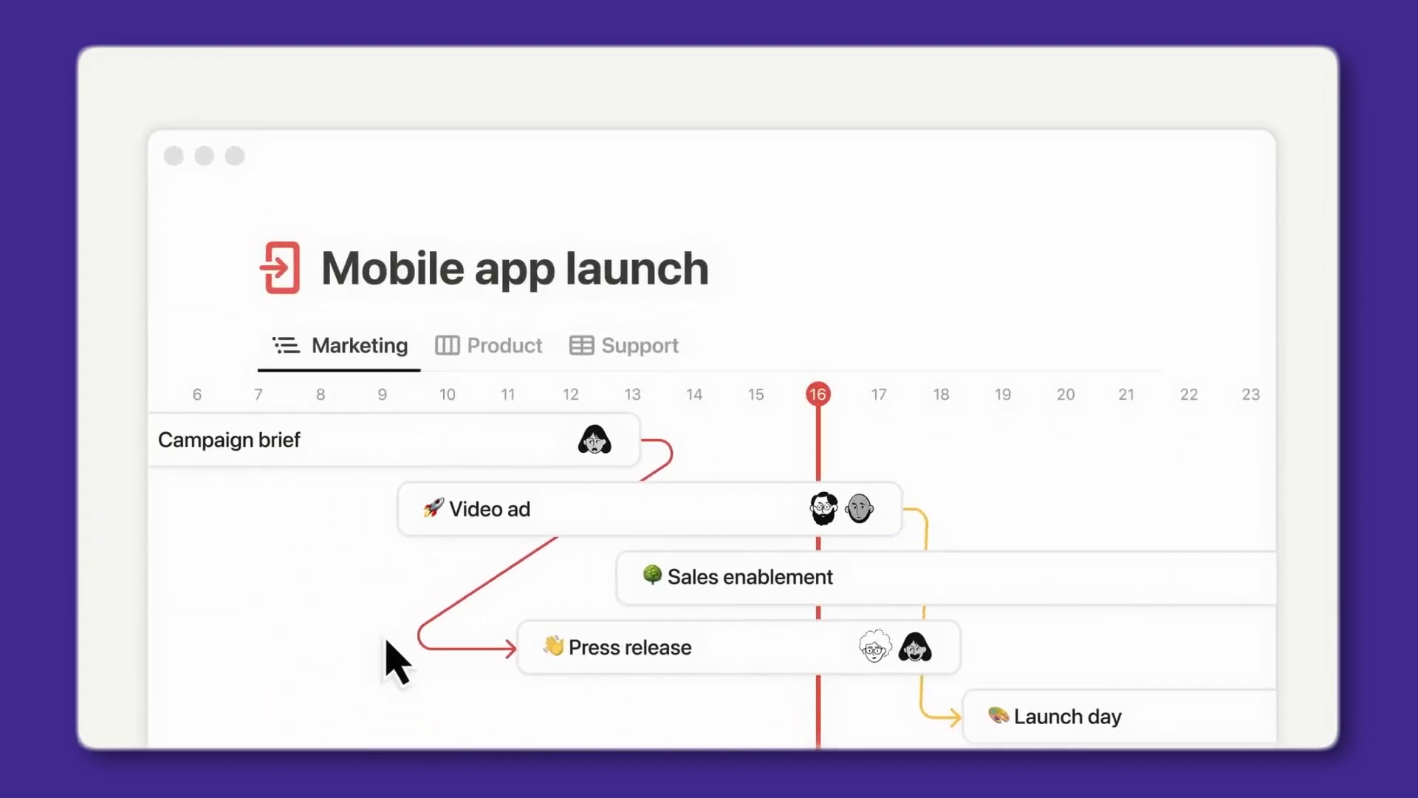
left_click(487, 345)
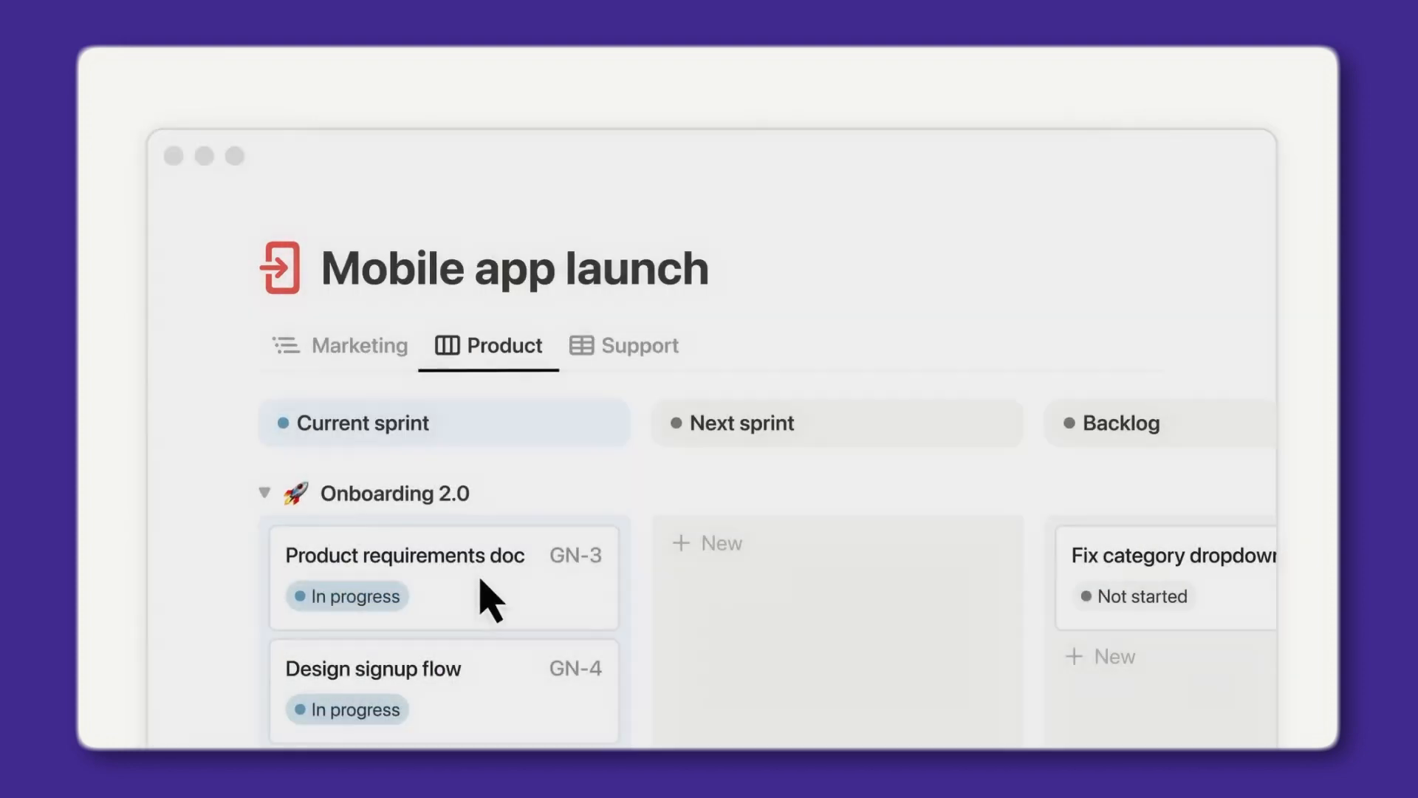
scroll("down", 3)
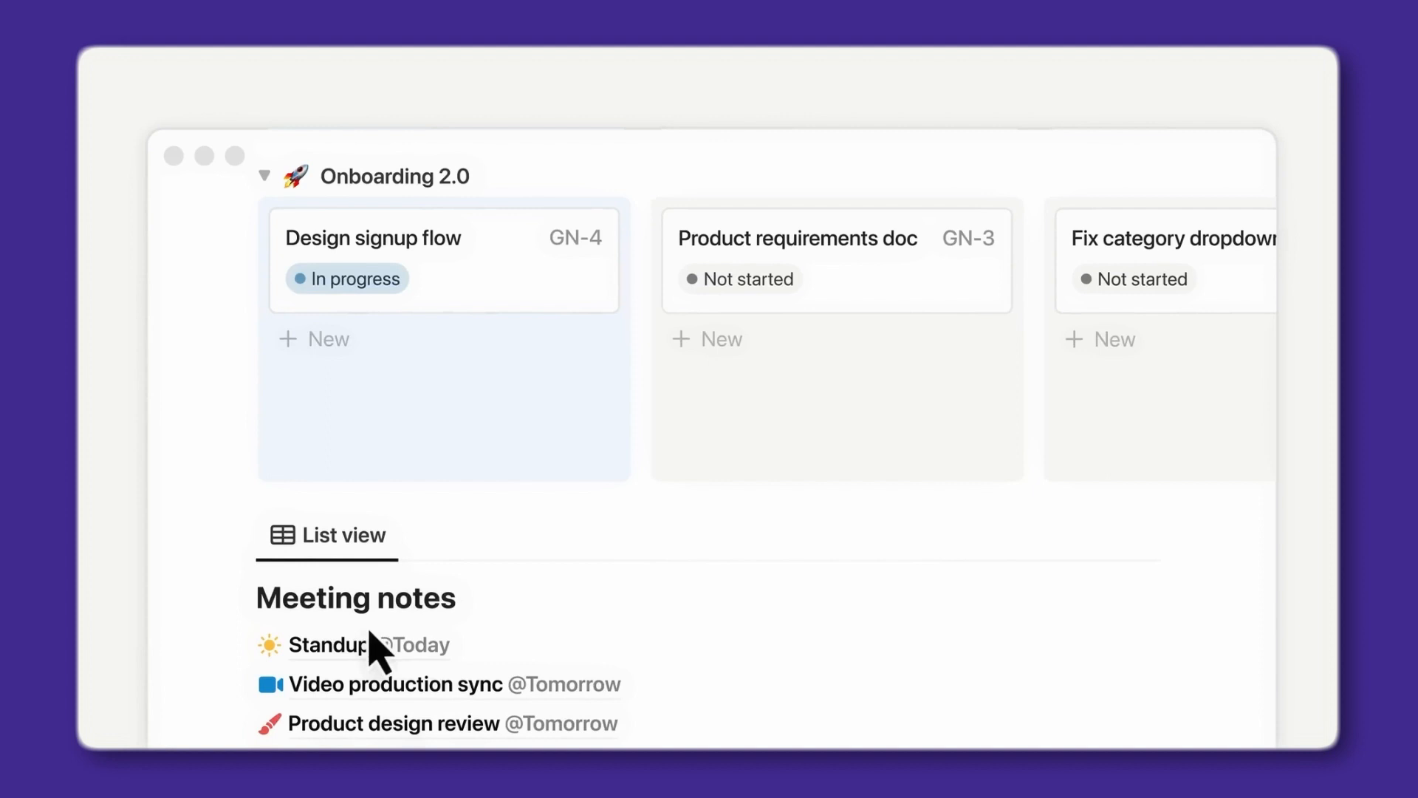
left_click(324, 645)
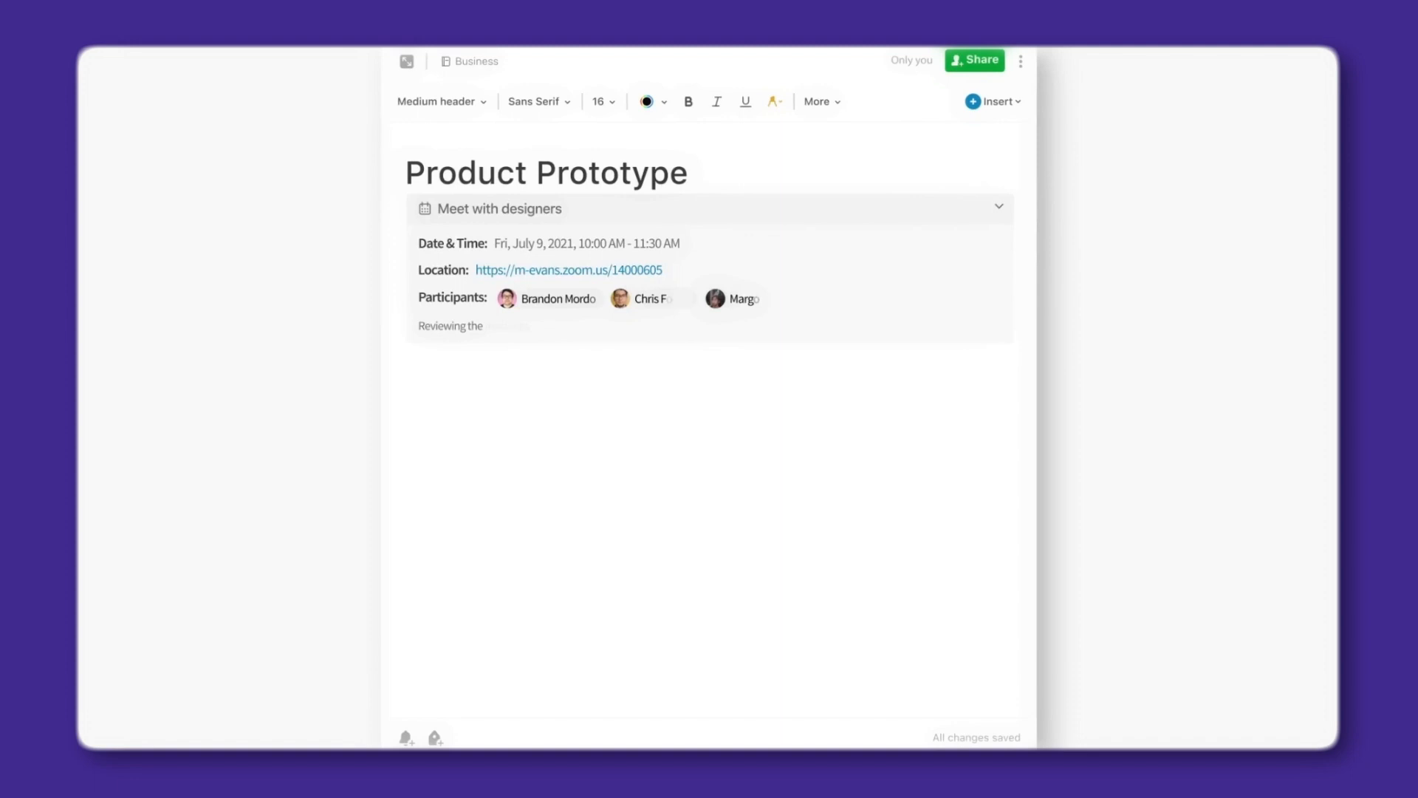
Scroll past the Product Prototype note and filter Evernote's Tasks to the Flagged list
scroll("down", 3)
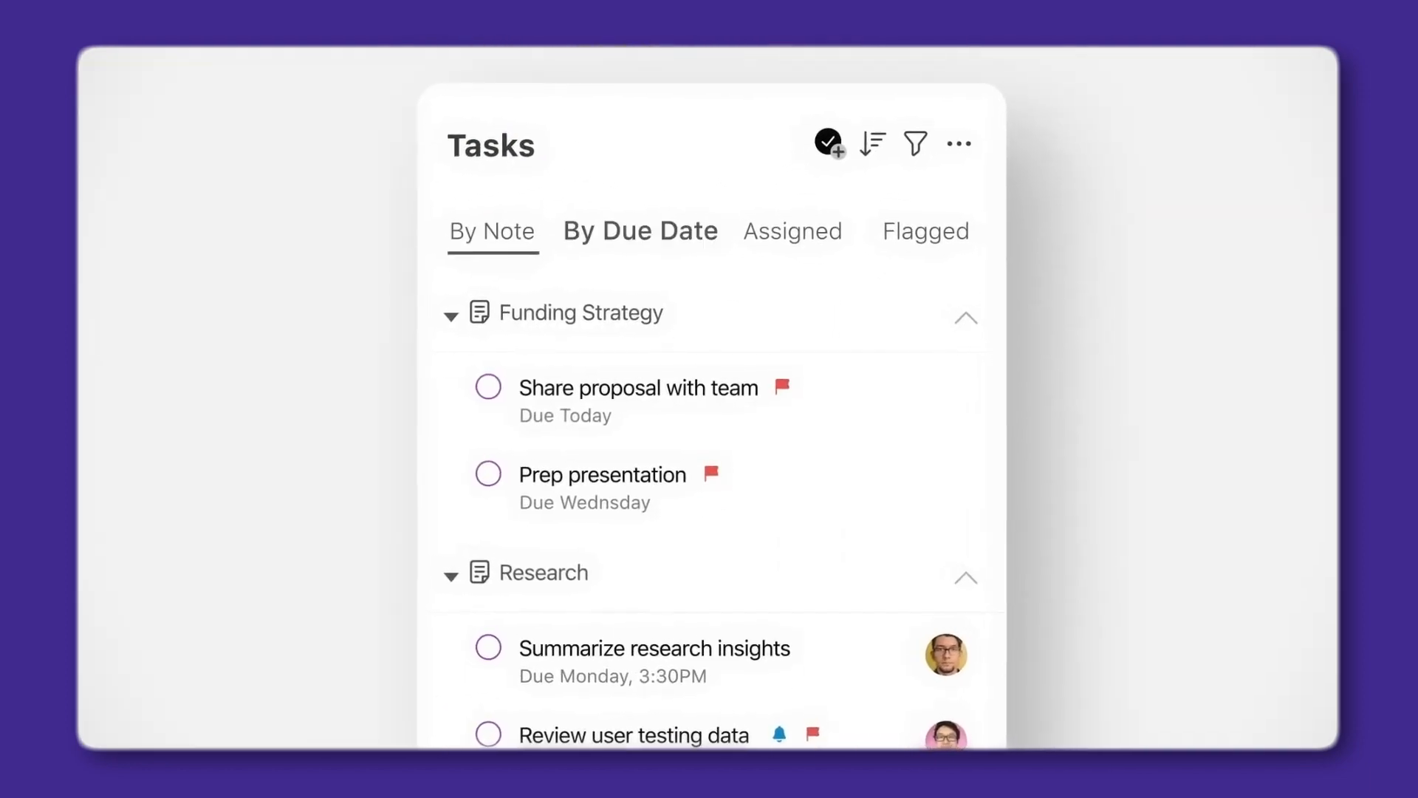
left_click(924, 231)
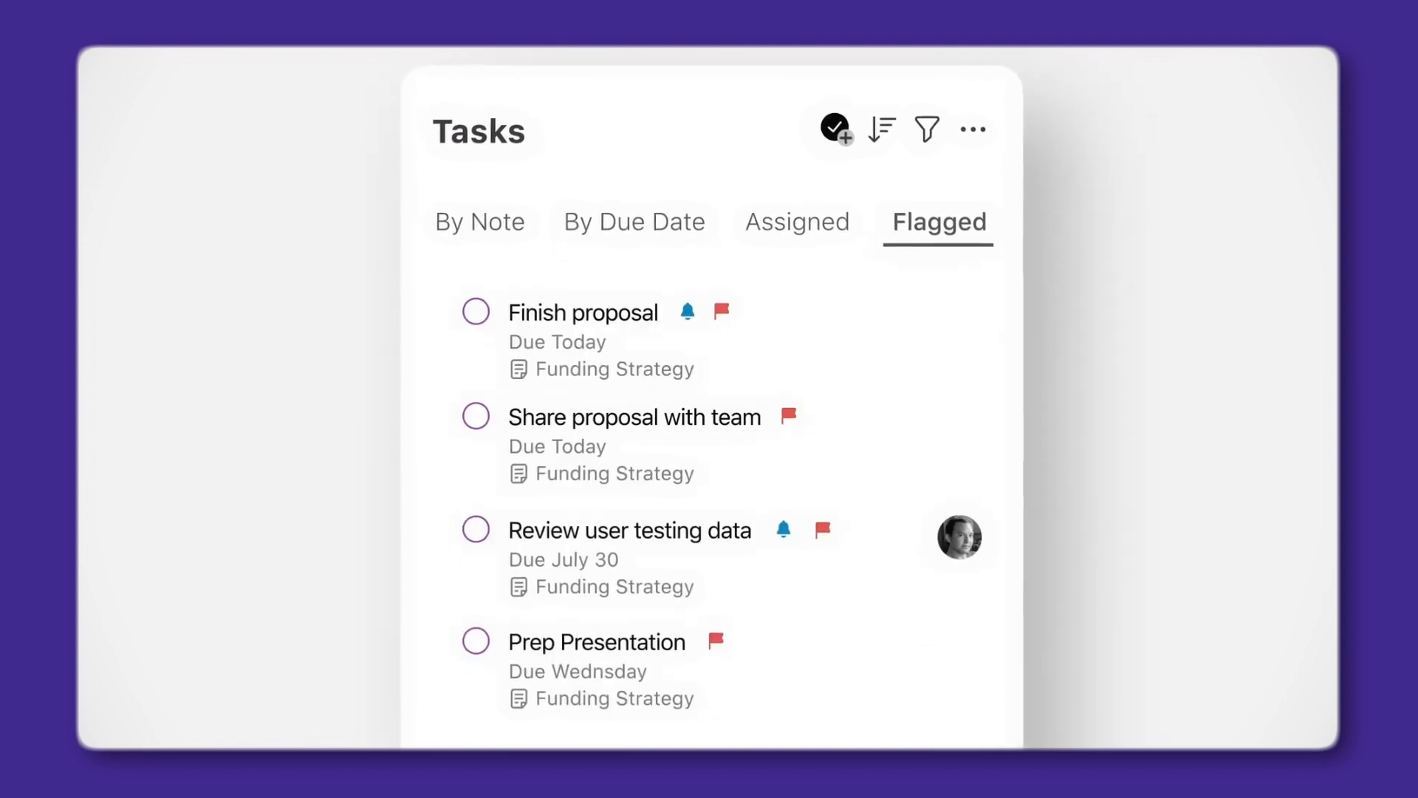